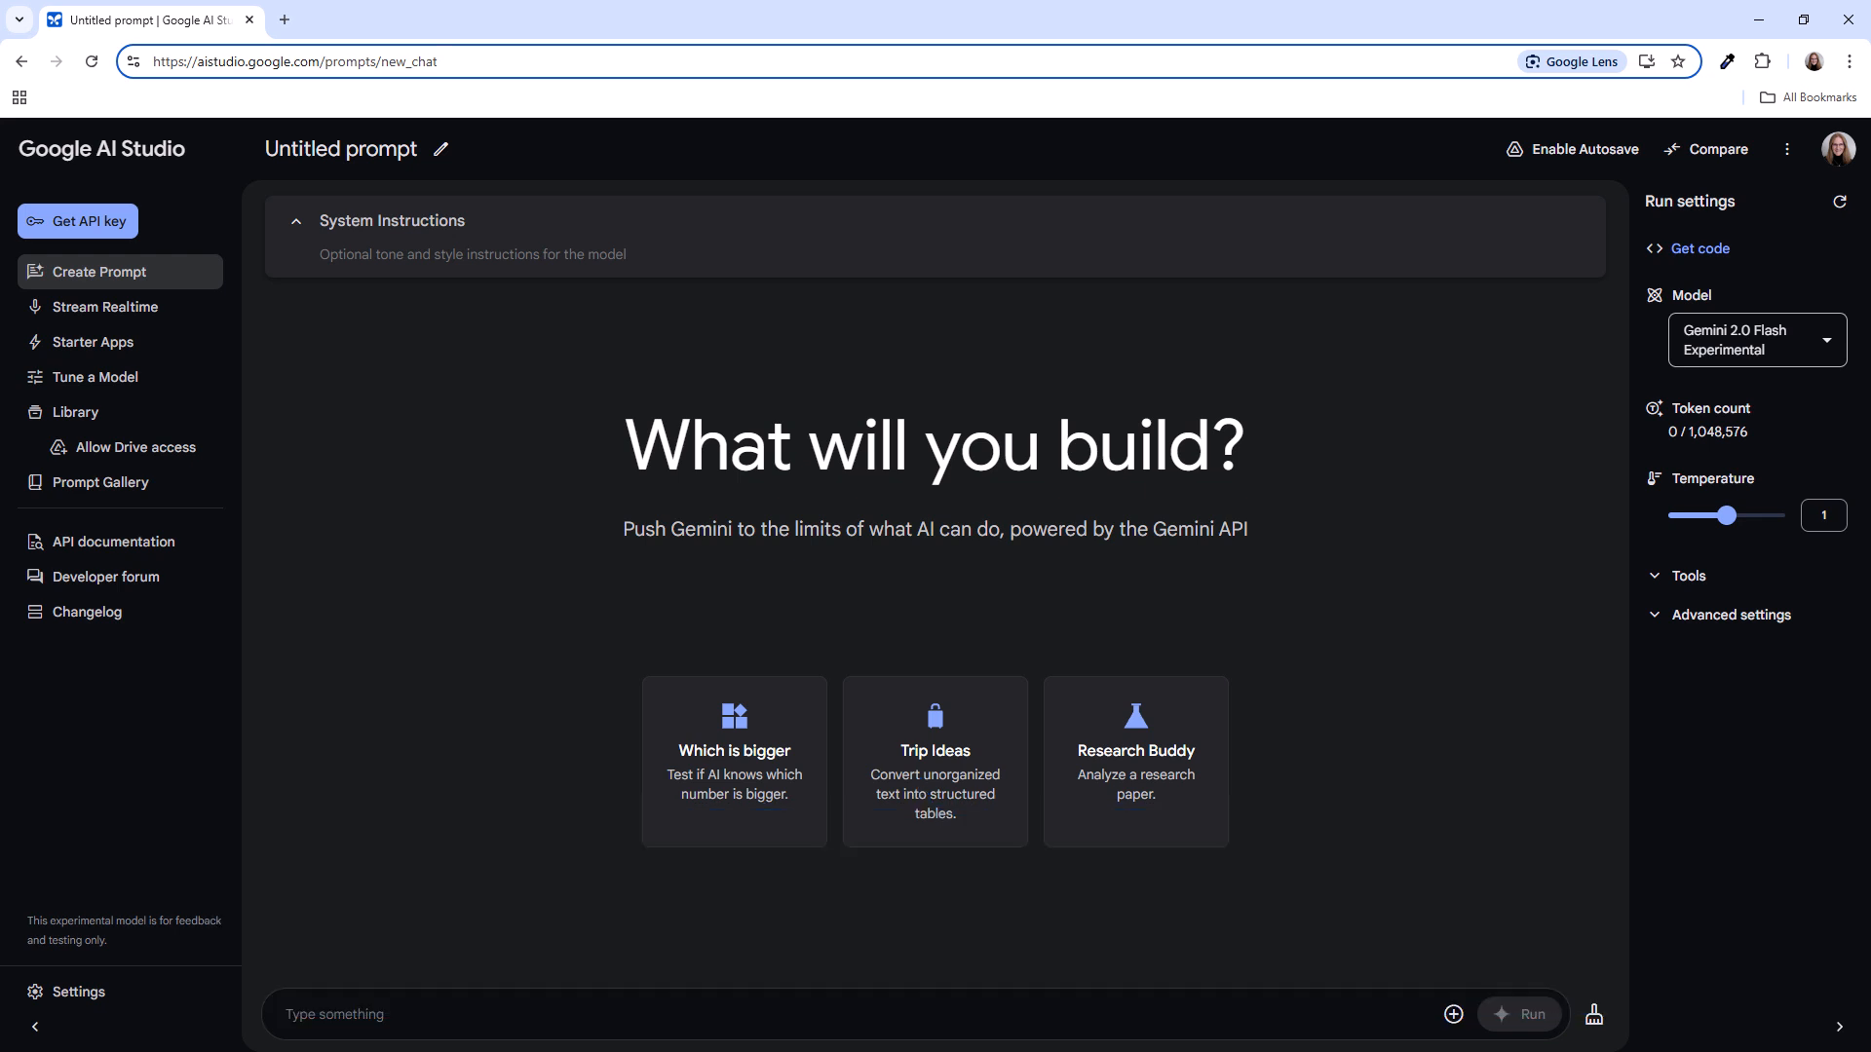
Go to the Stream Realtime page for live talk with Gemini 2.0 Flash
left_click(105, 307)
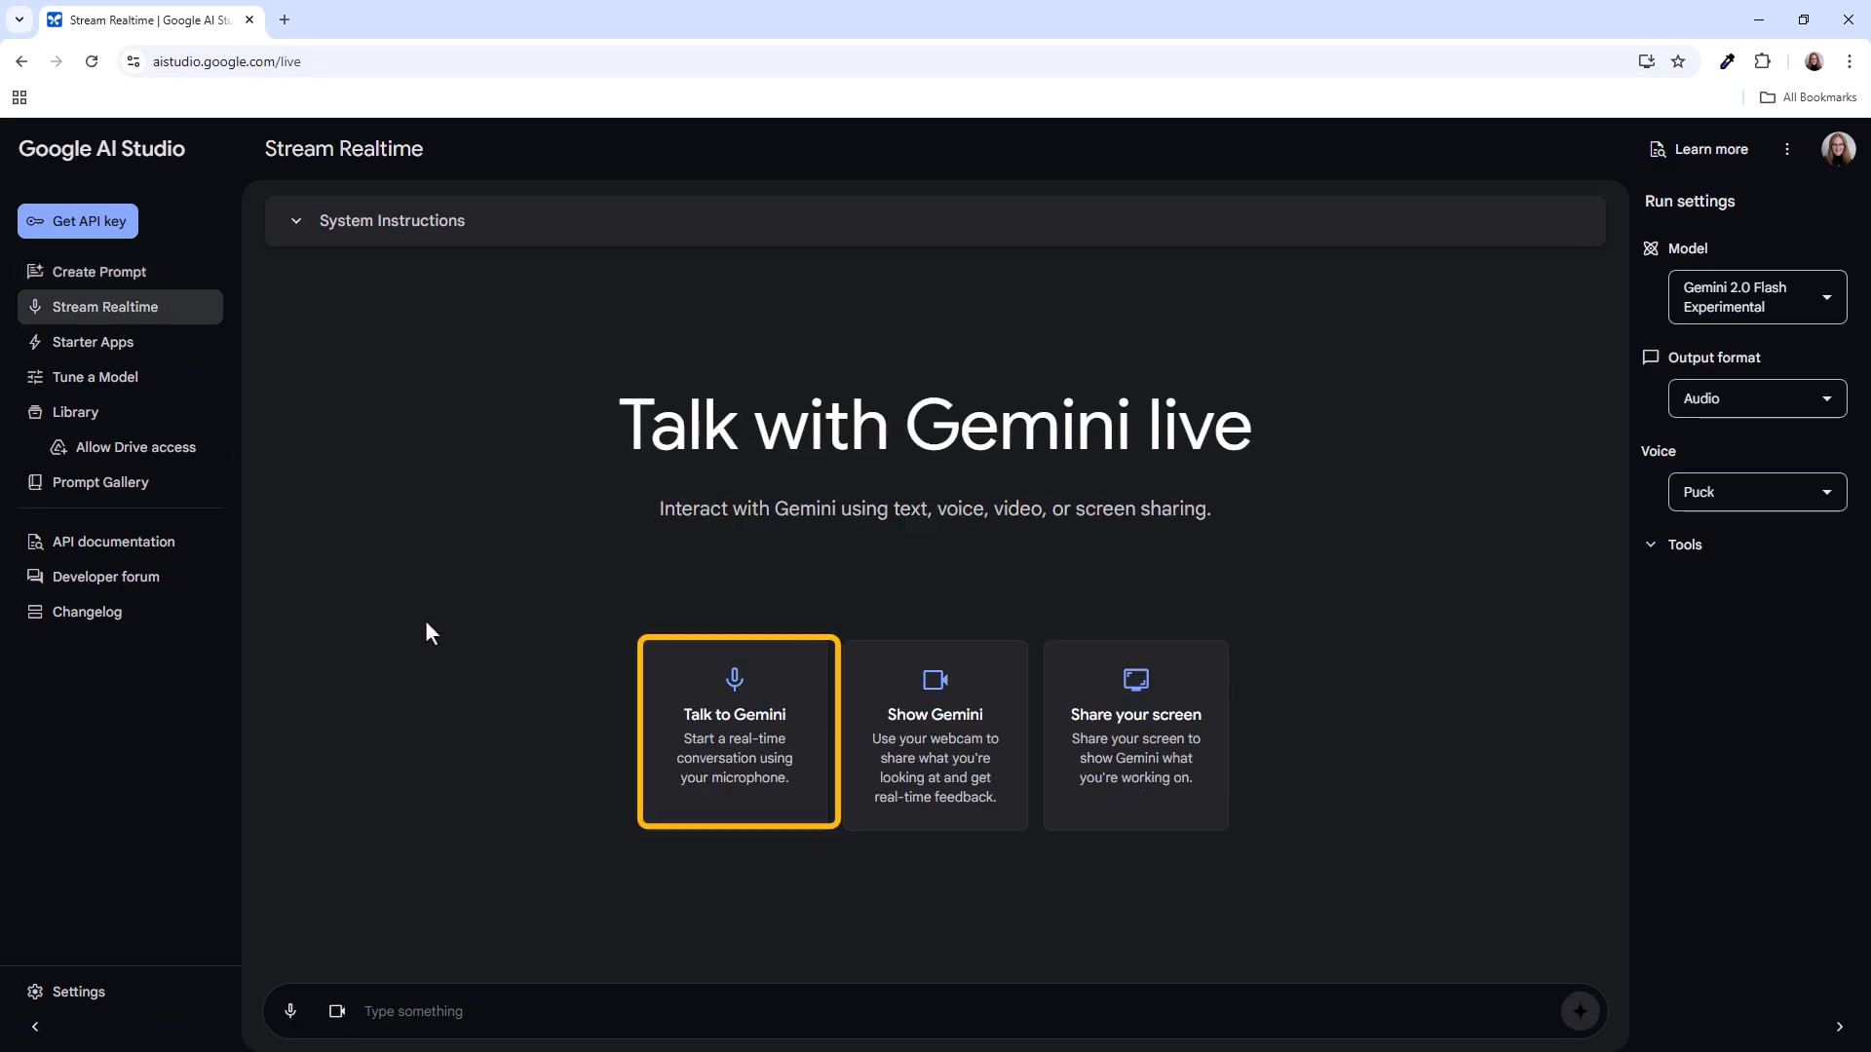
left_click(1132, 729)
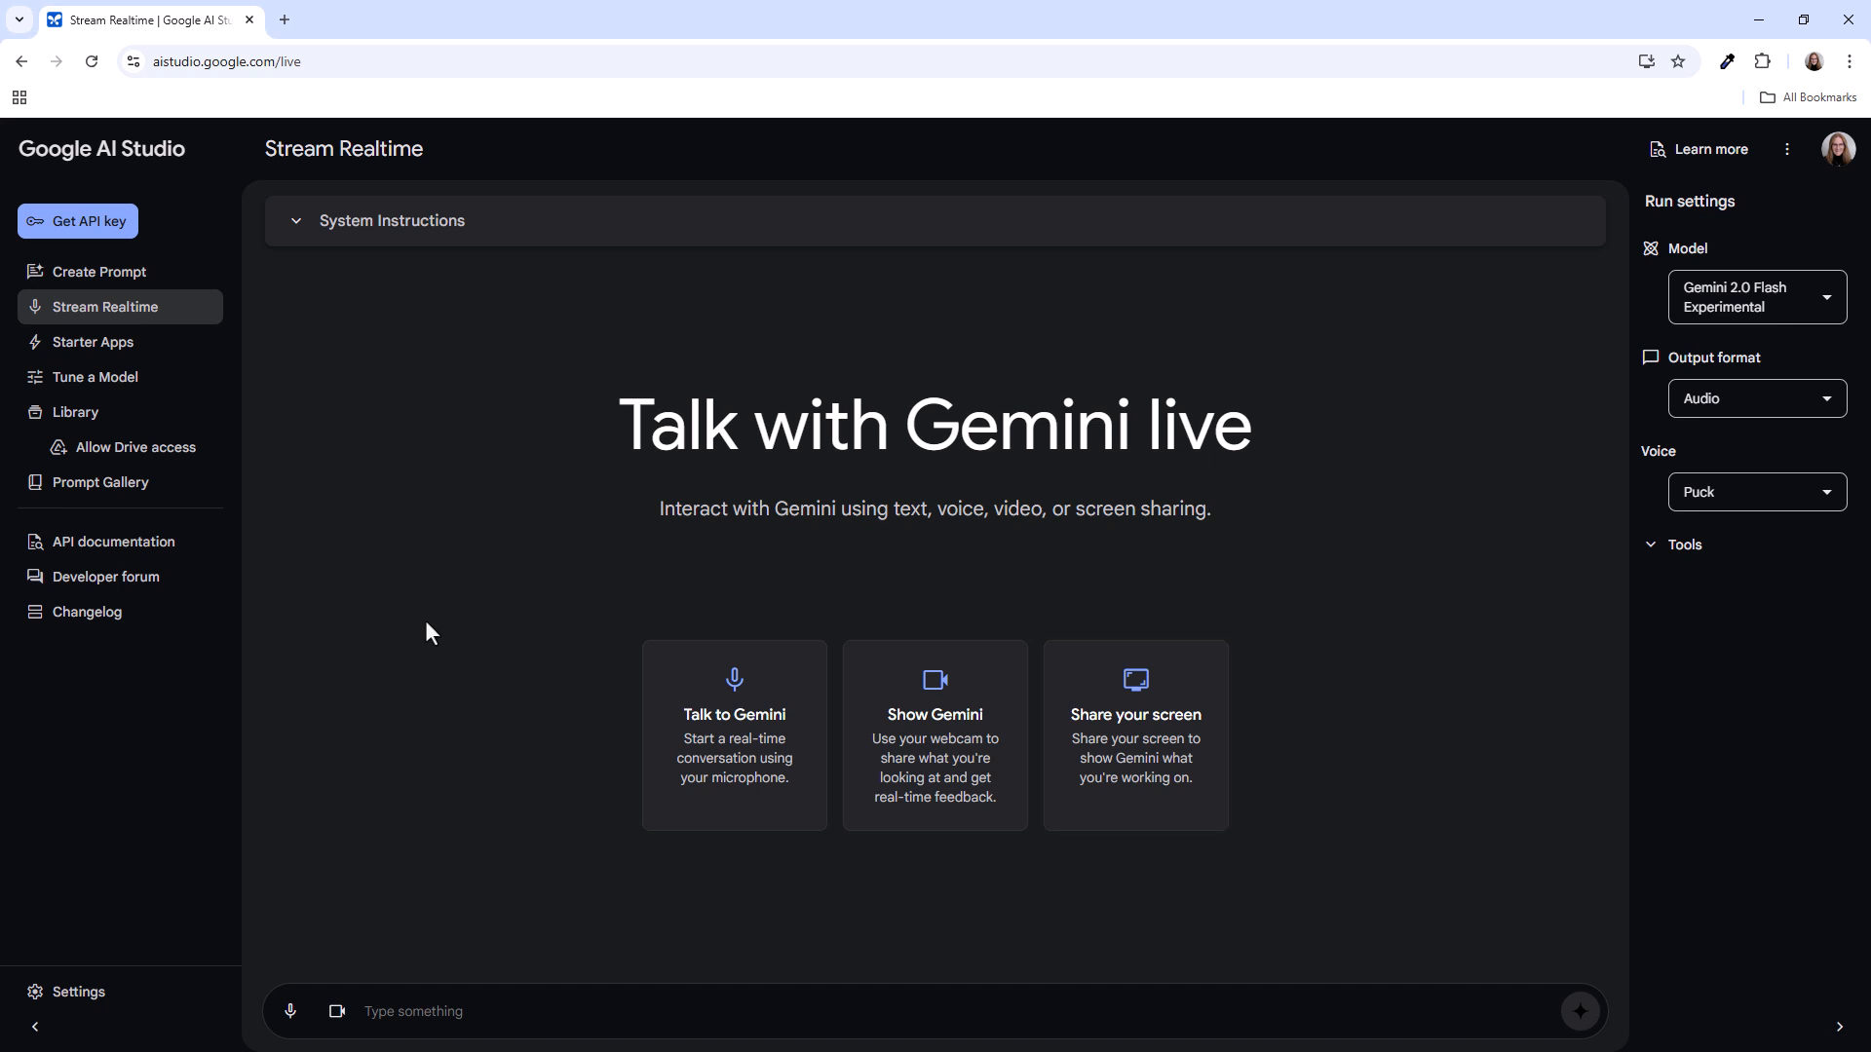
mouse_move(594, 764)
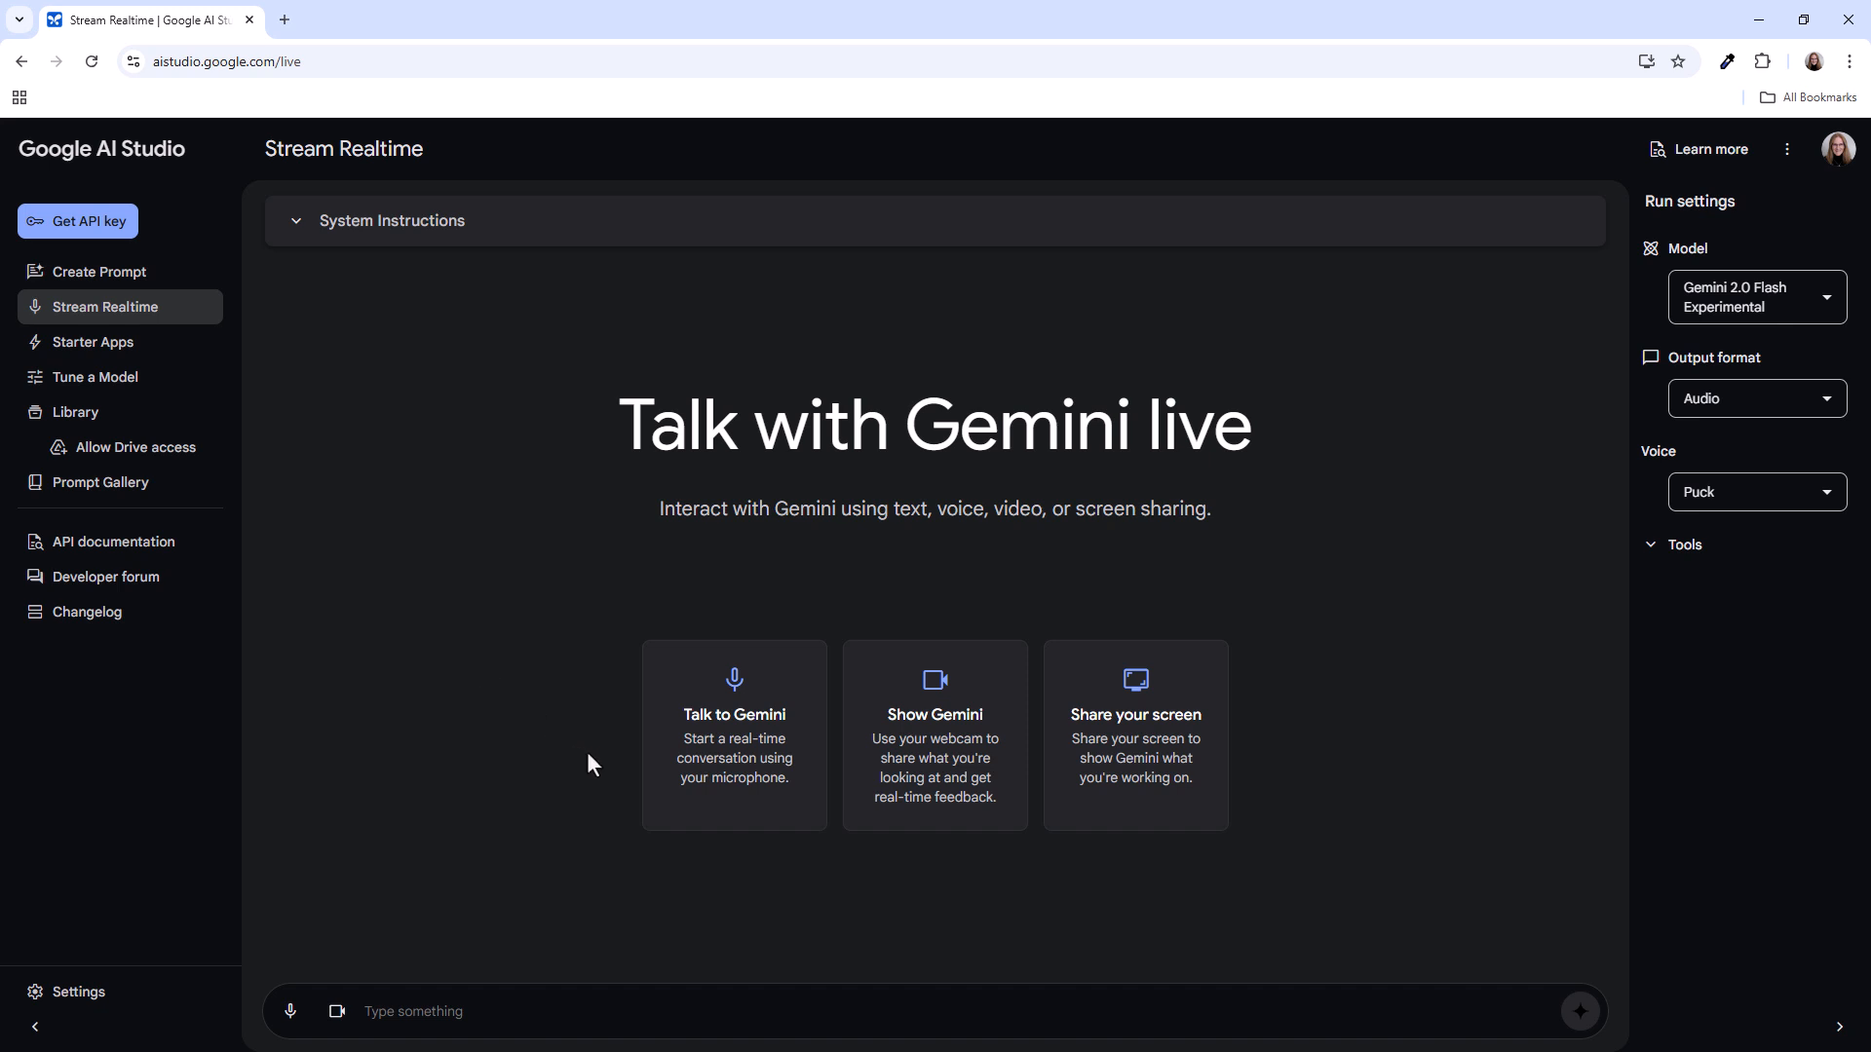
Start the live Gemini stream and share Entire Screen > Screen 2 as the video source
left_click(734, 737)
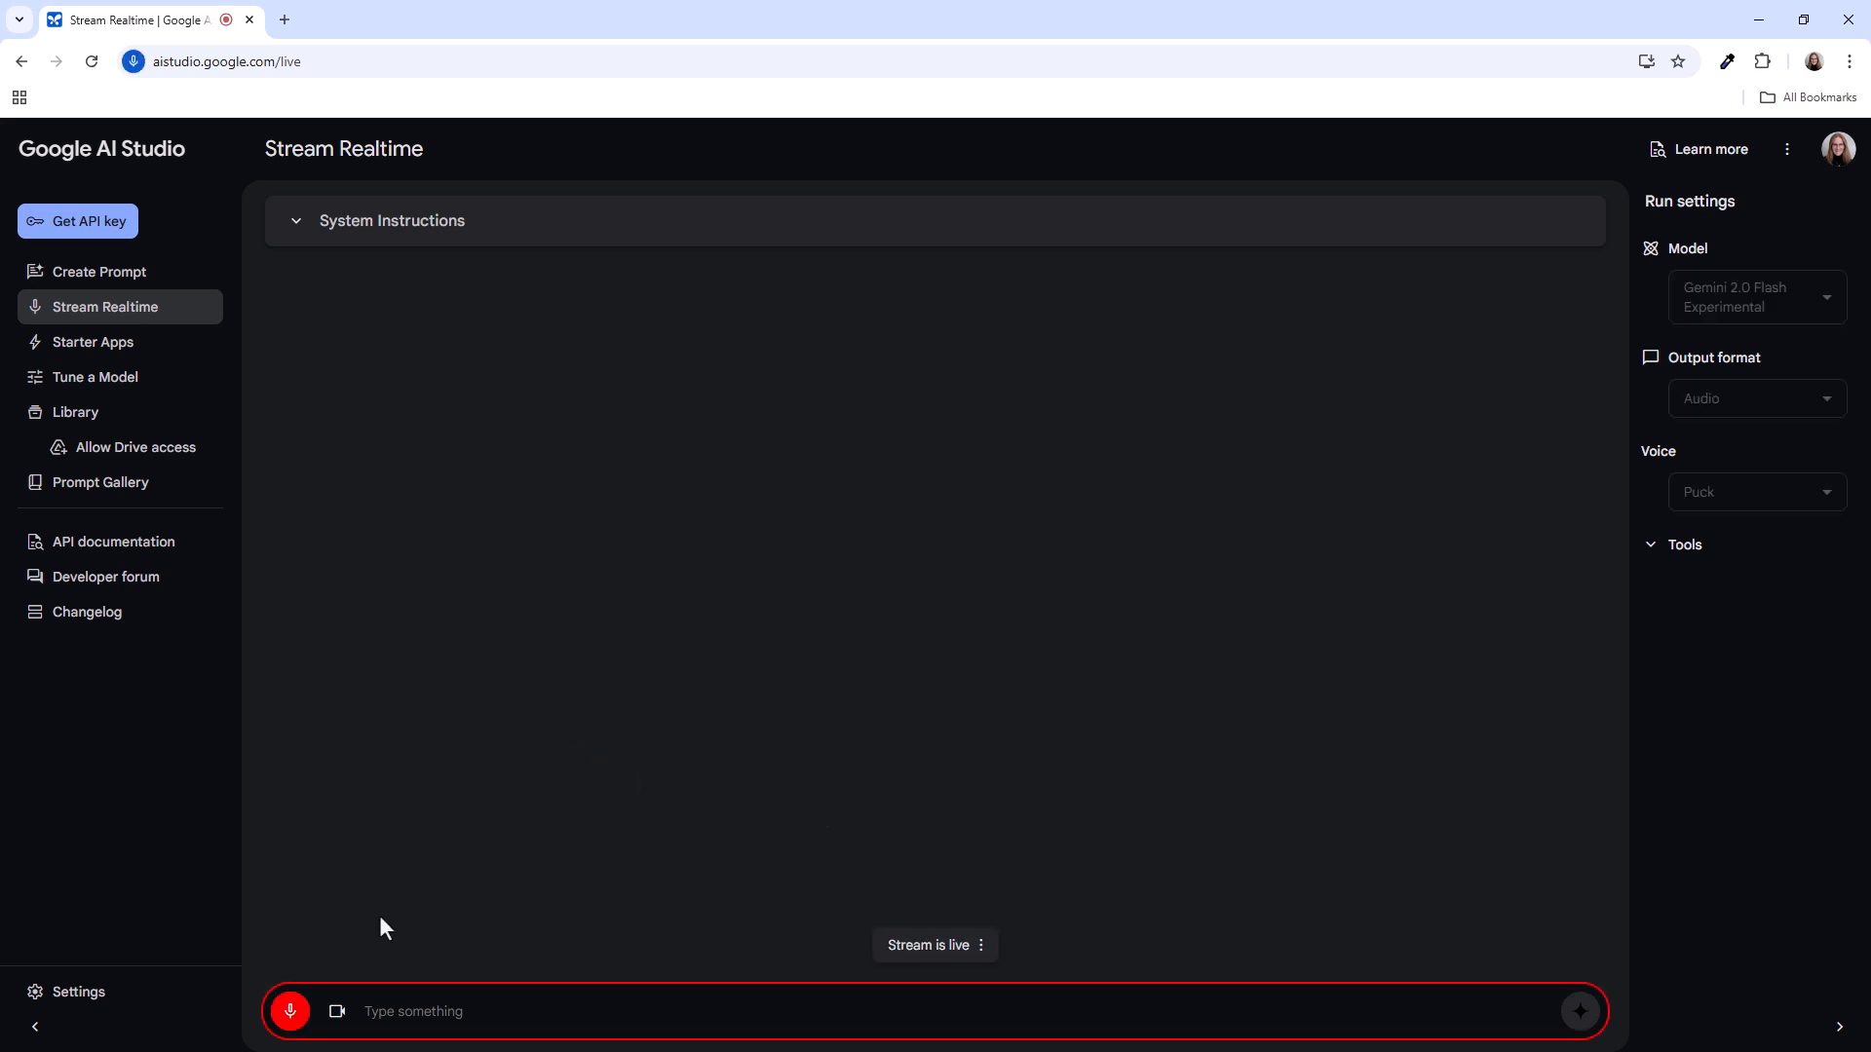
left_click(336, 1011)
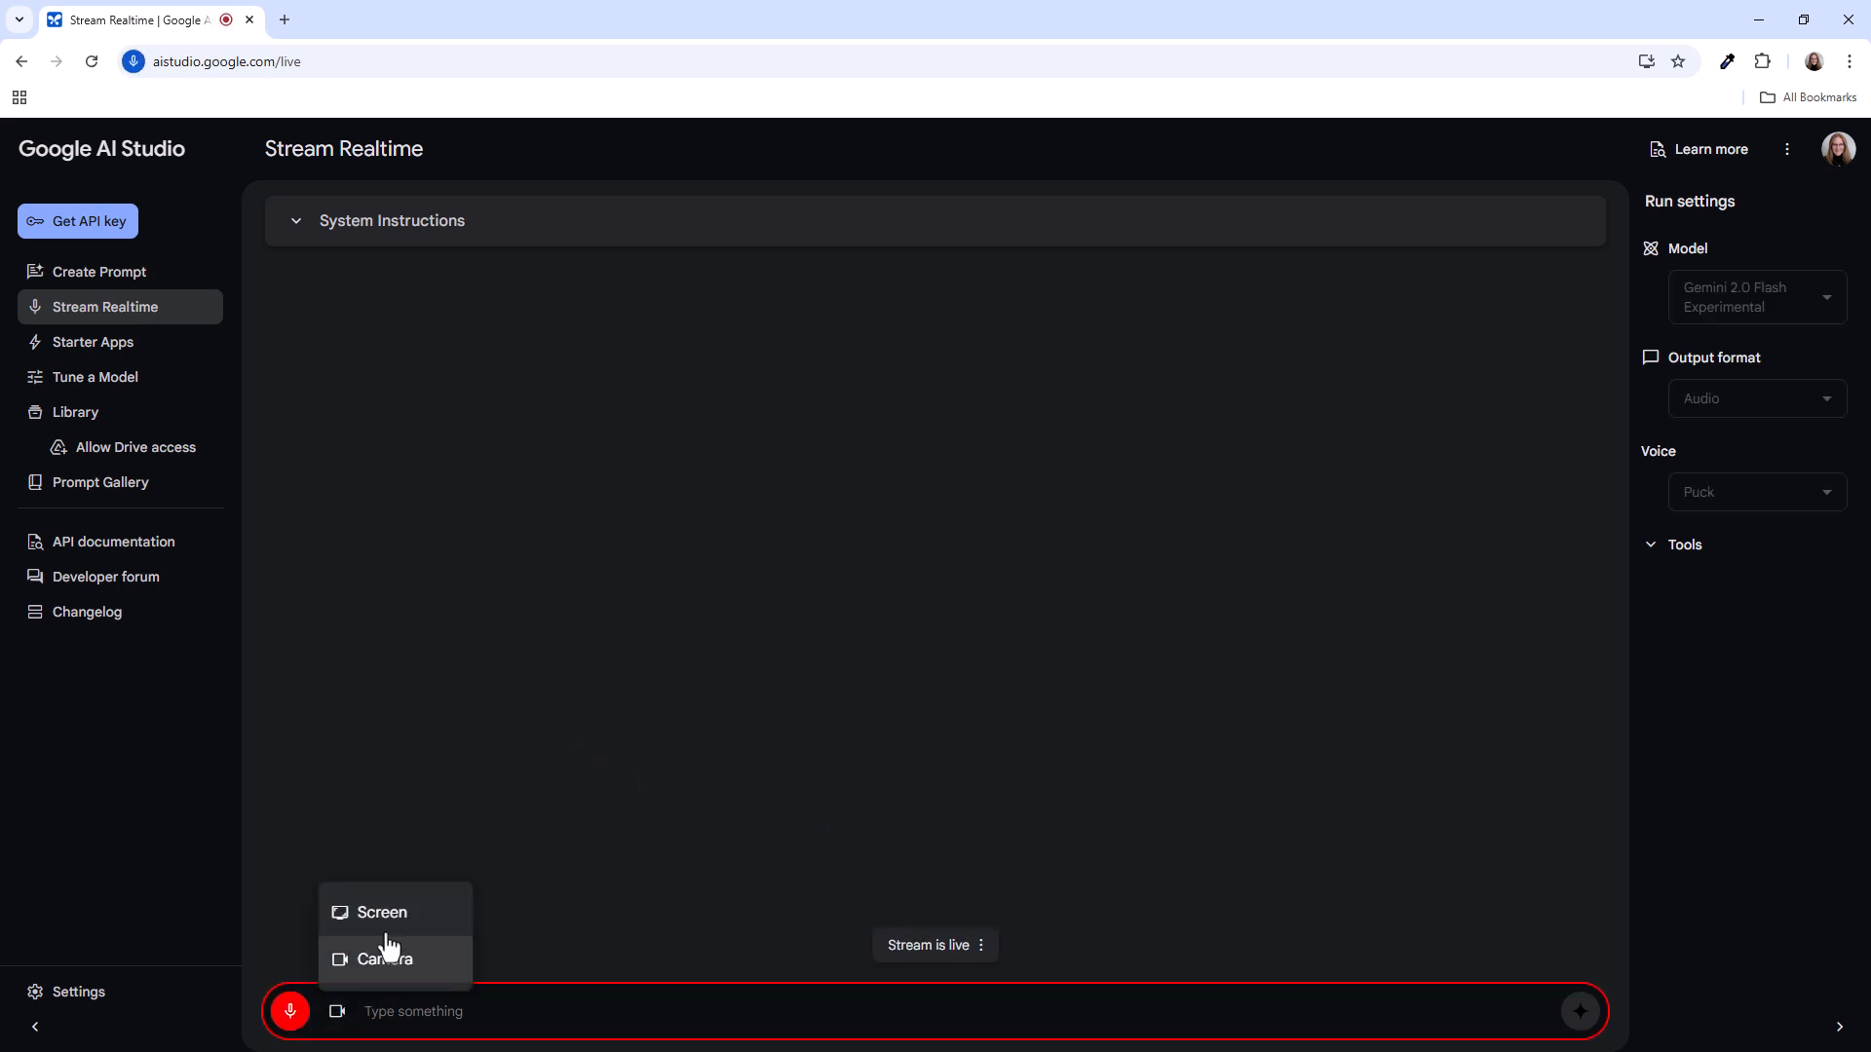
left_click(382, 912)
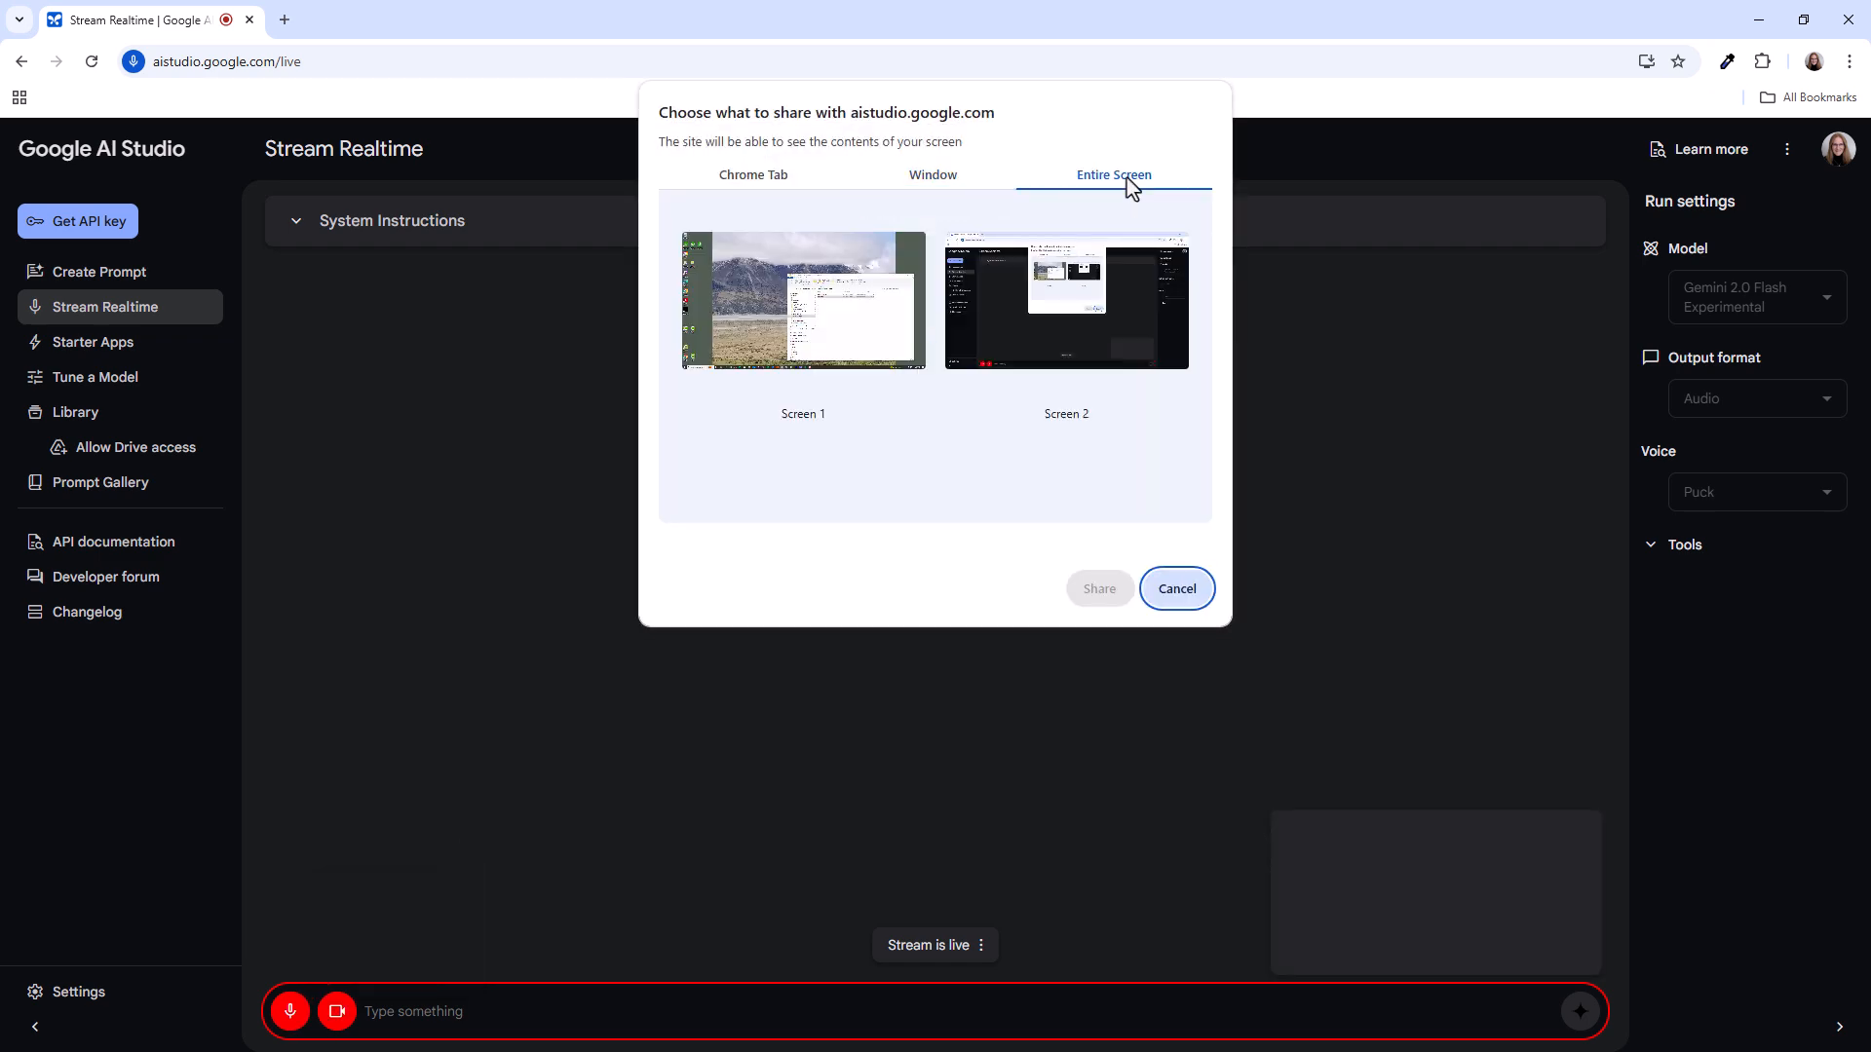
left_click(1063, 301)
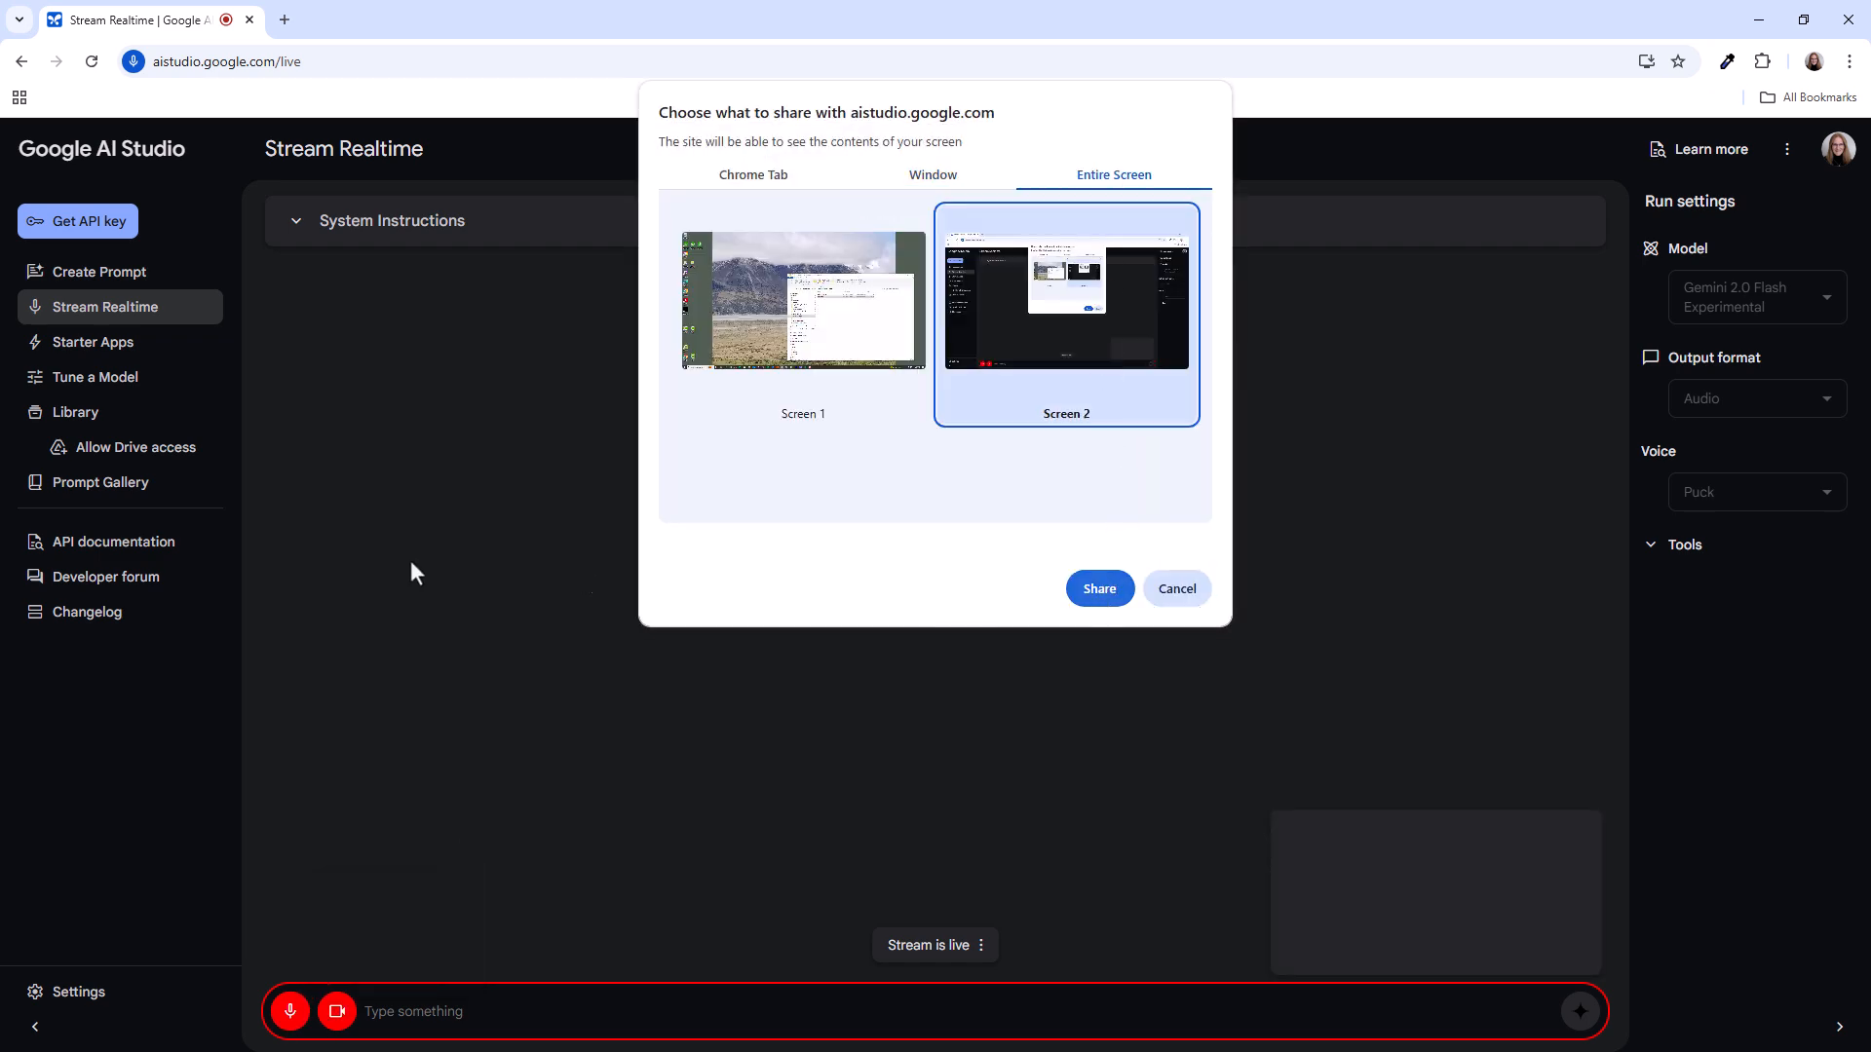
left_click(1097, 588)
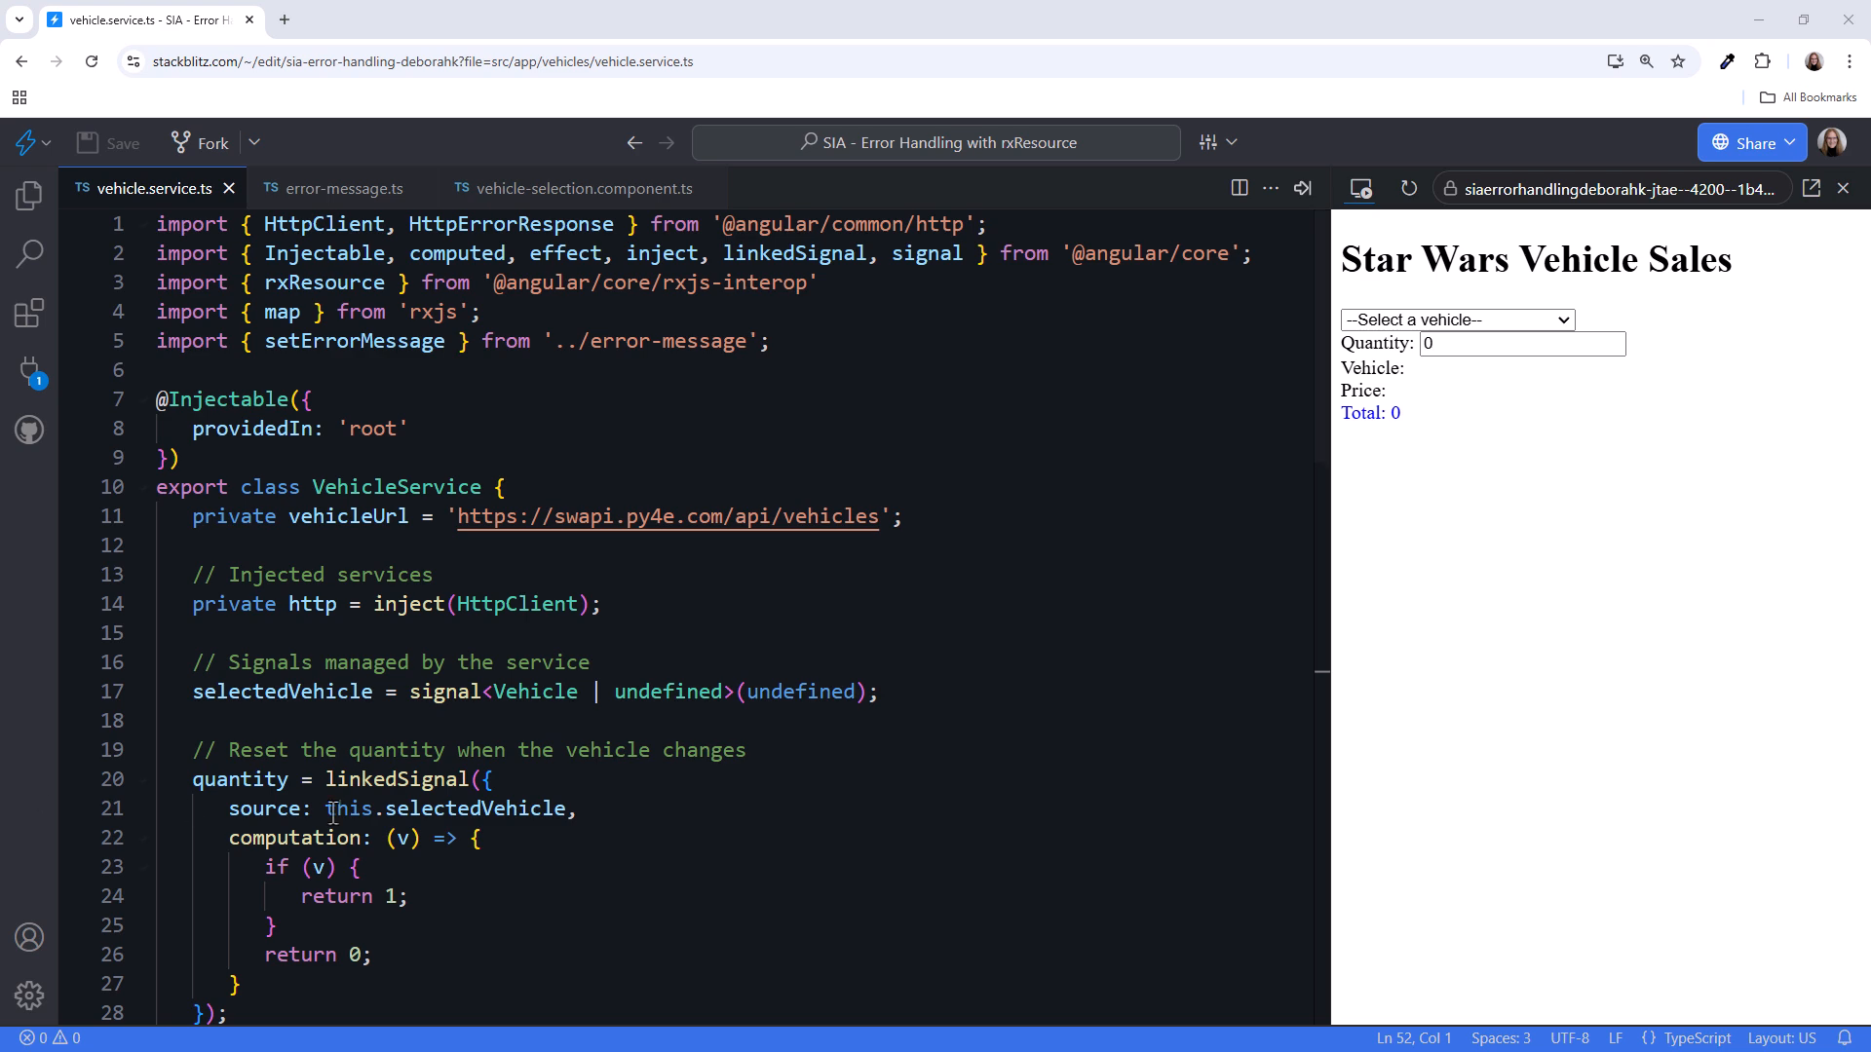
Scroll vehicle.service.ts down to the computed error, status and loading signals and the error effect
scroll("down", 3)
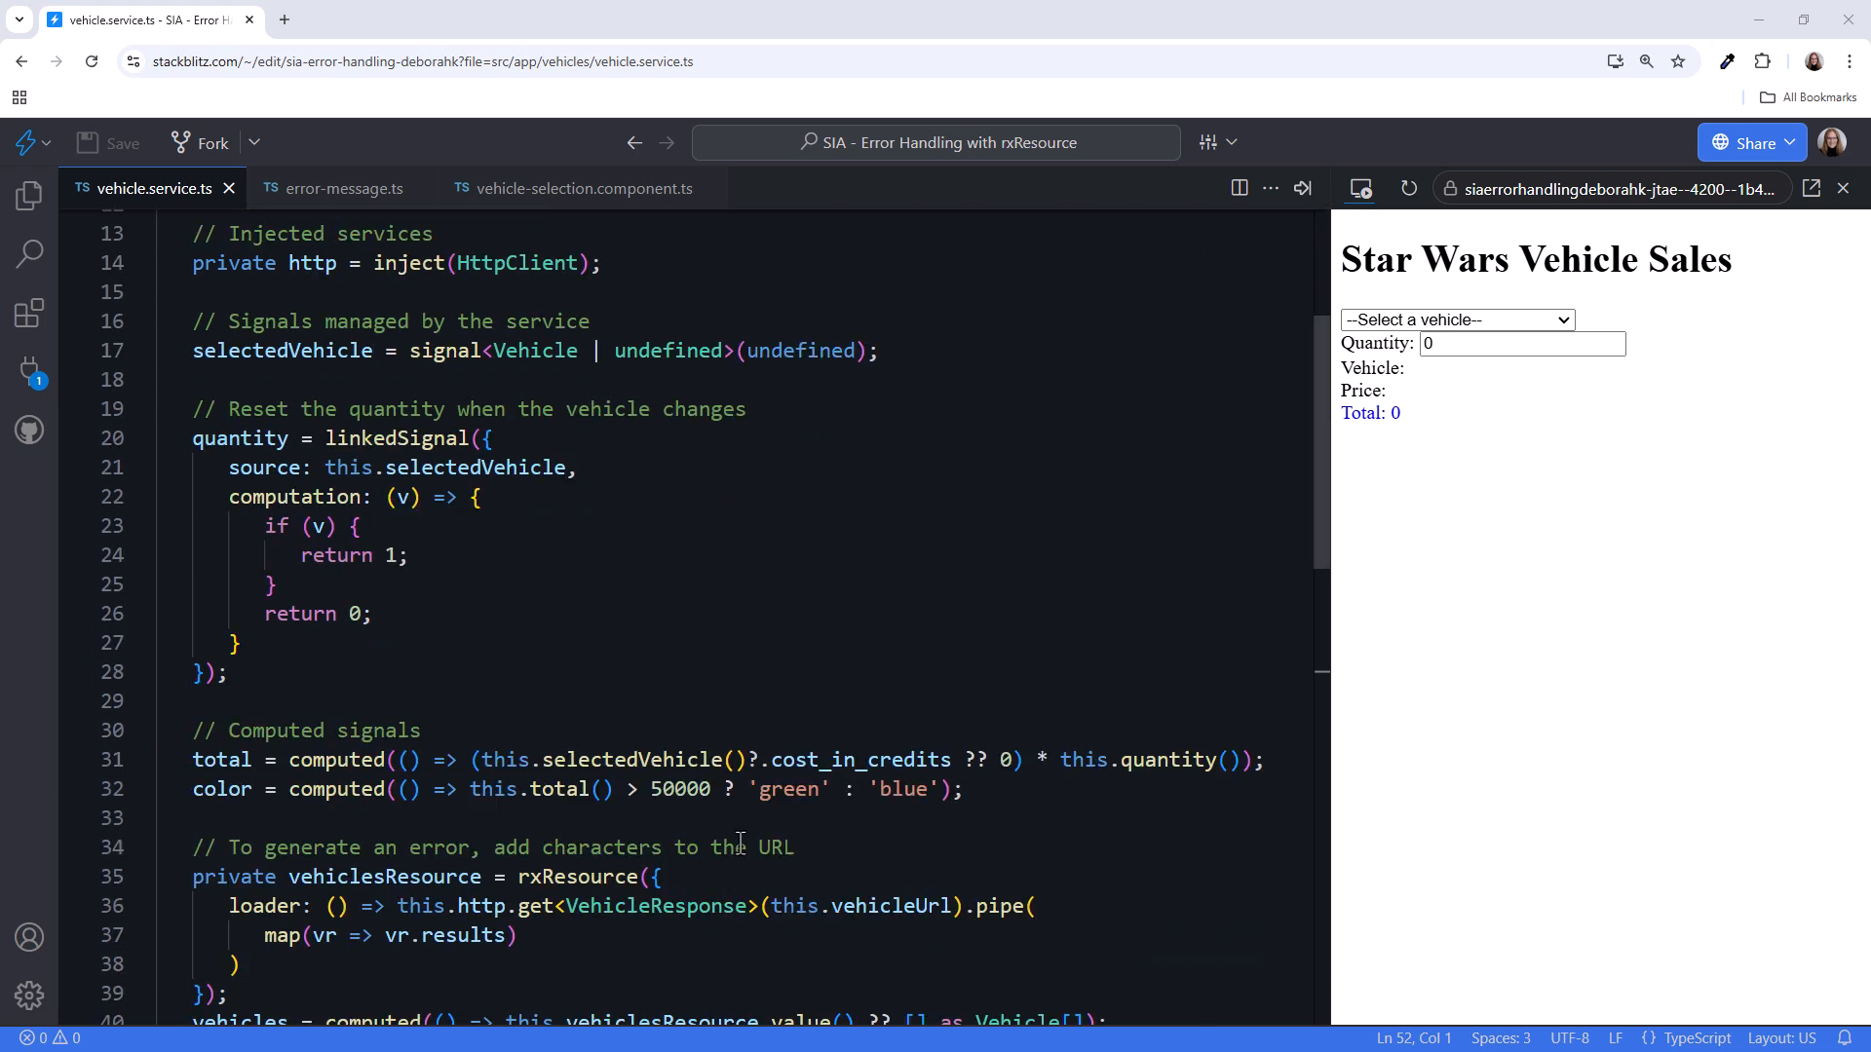
scroll("down", 3)
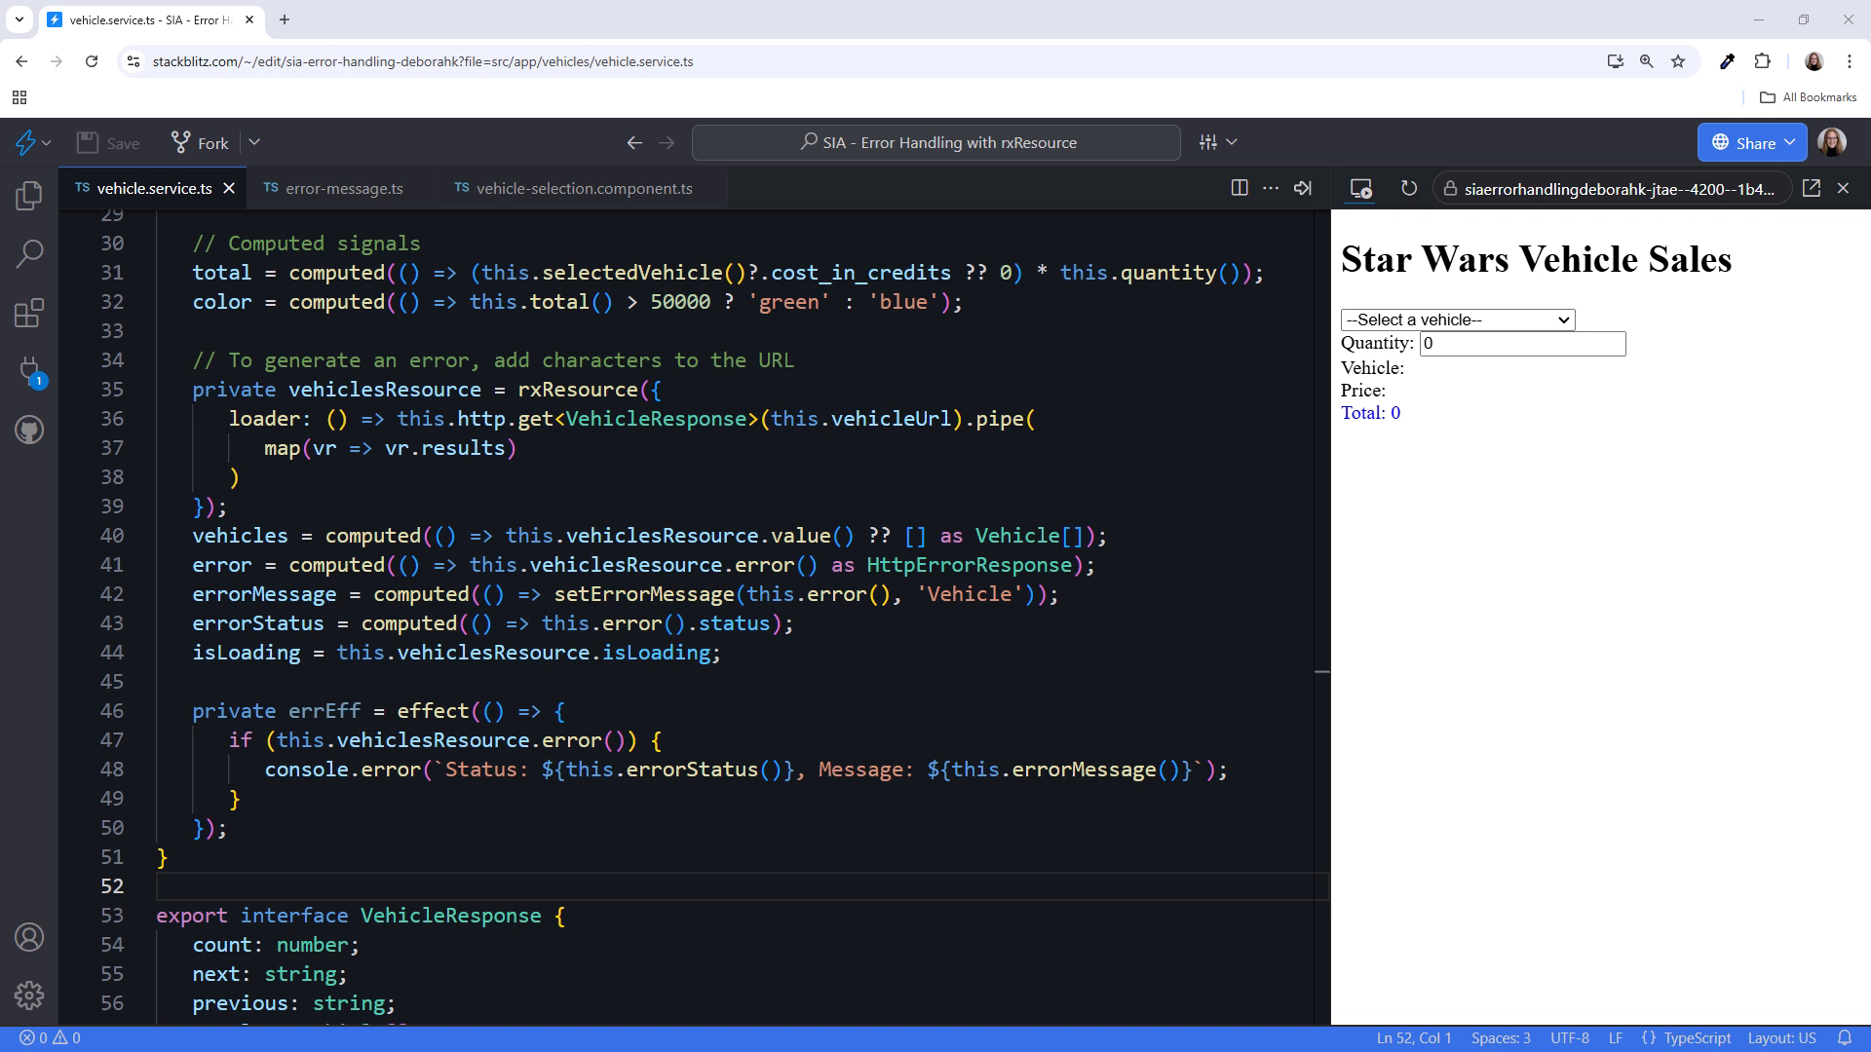